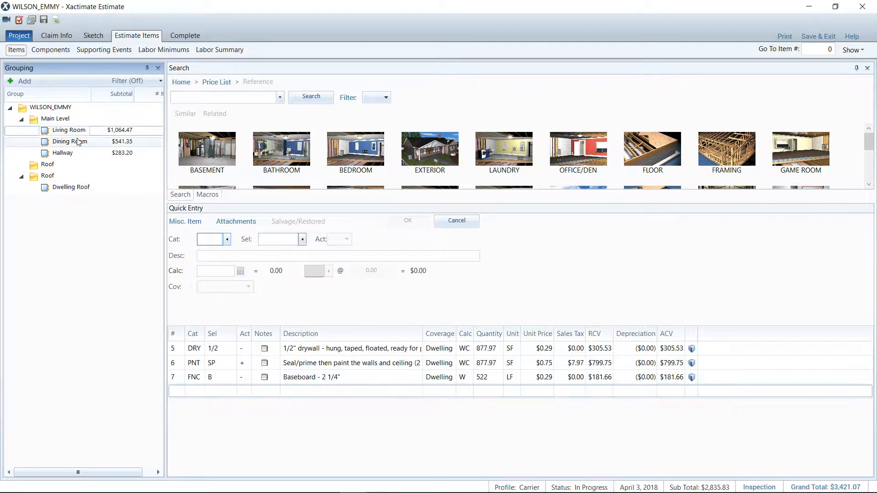
- Insert the bold 'Supplement items listed below:' note after the Living Room items
{"action": "left_click", "coordinate": [61, 153]}
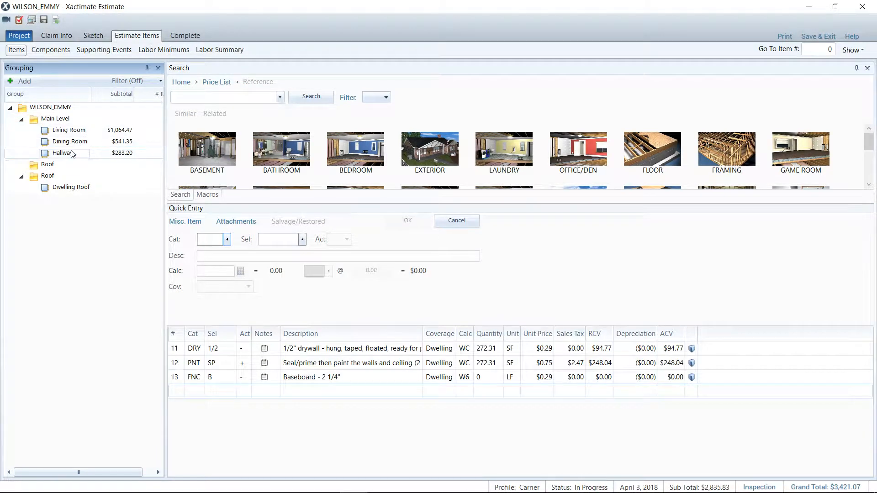
{"action": "left_click", "coordinate": [69, 130]}
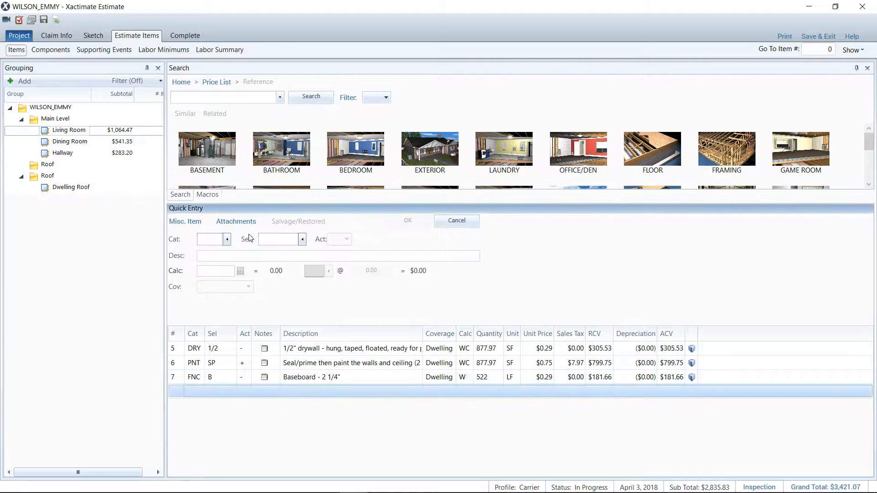
{"action": "mouse_move", "coordinate": [177, 398]}
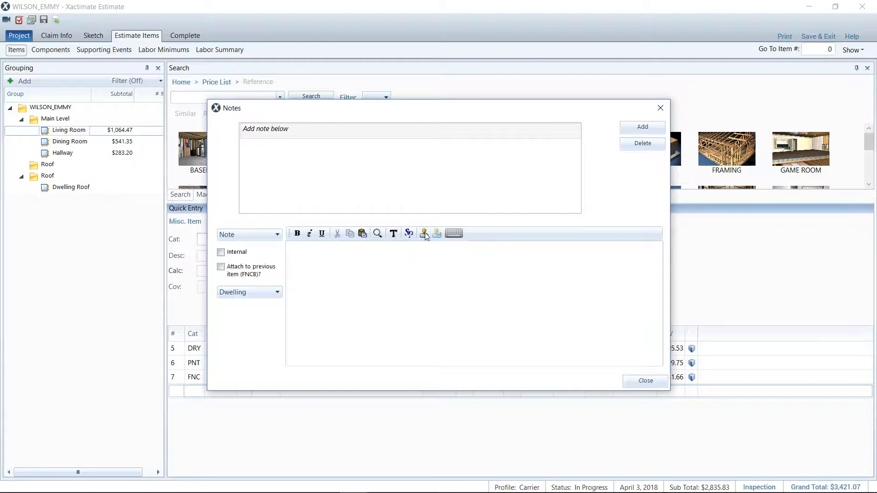
{"action": "mouse_move", "coordinate": [425, 233]}
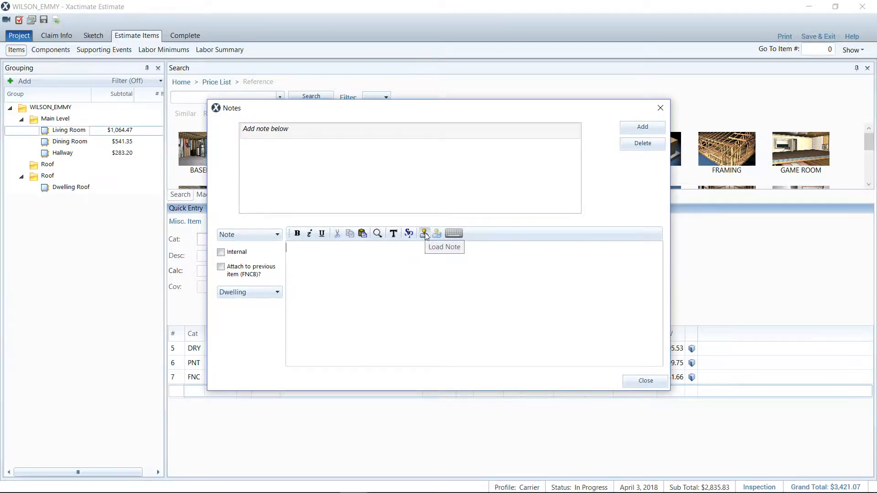
{"action": "left_click", "coordinate": [424, 233]}
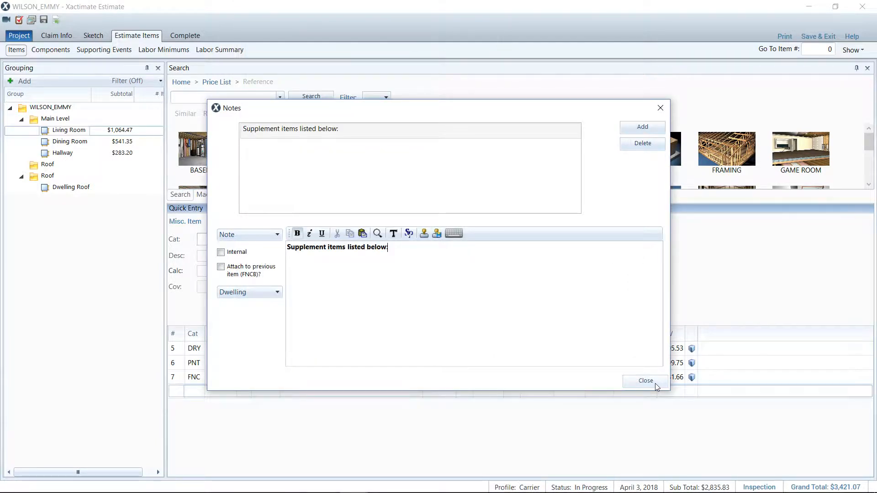
{"action": "mouse_move", "coordinate": [436, 241]}
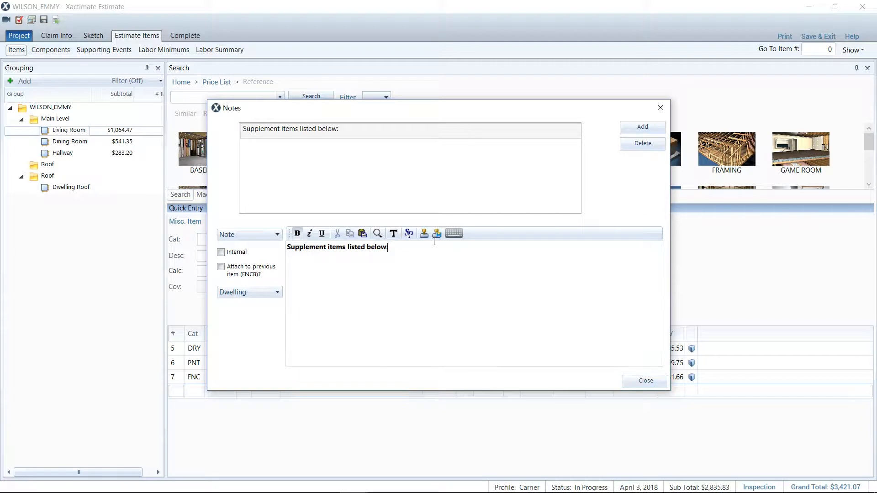
{"action": "mouse_move", "coordinate": [424, 243]}
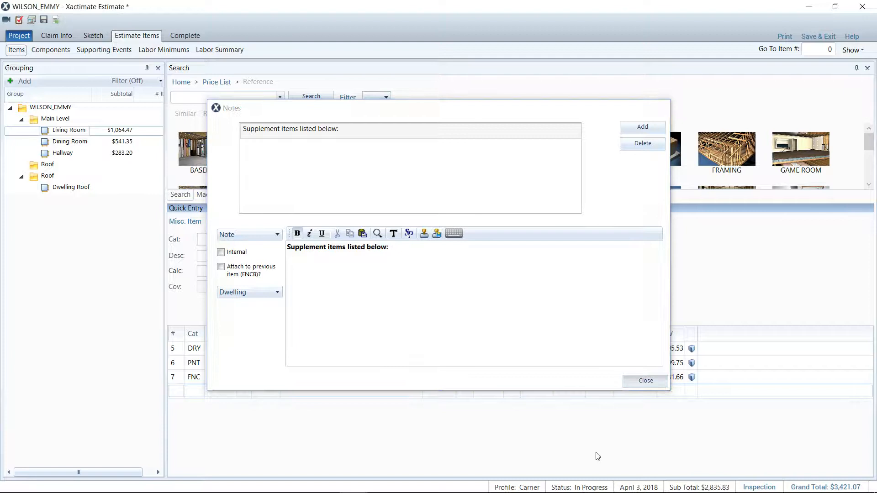
- Add PNT P one-coat wall and ceiling paint ($456.54) to the Living Room
{"action": "left_click", "coordinate": [645, 381]}
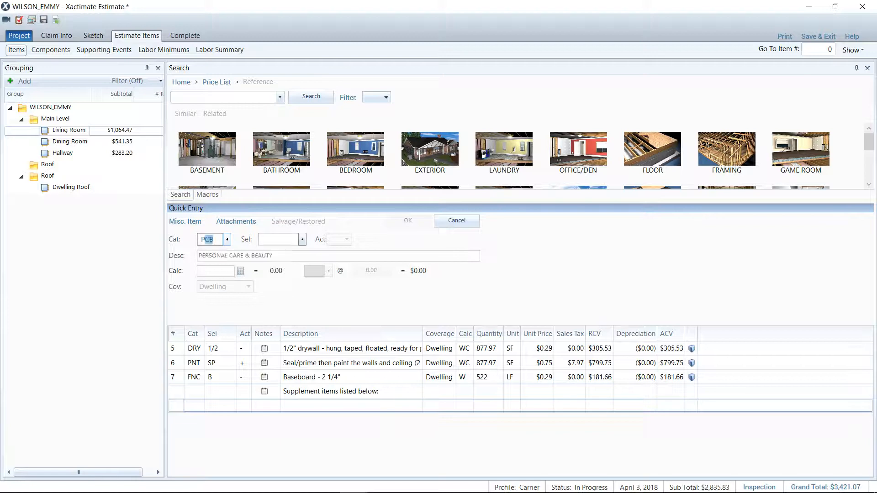
{"action": "type", "text": "PNT"}
{"action": "left_click", "coordinate": [281, 239]}
{"action": "type", "text": "S"}
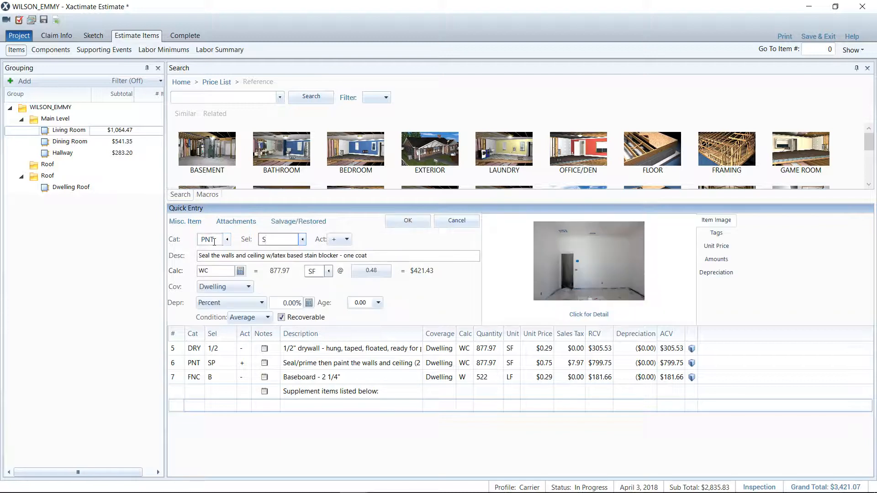
{"action": "left_click", "coordinate": [277, 240]}
{"action": "type", "text": "P"}
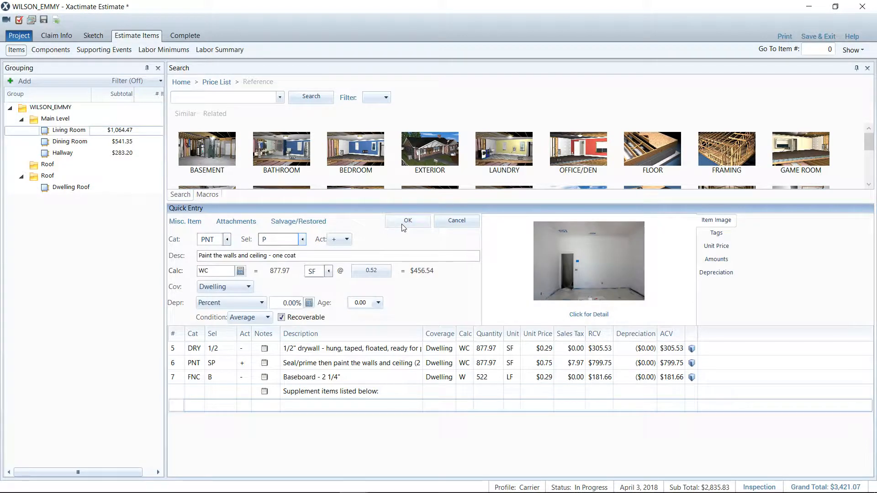
{"action": "left_click", "coordinate": [407, 220]}
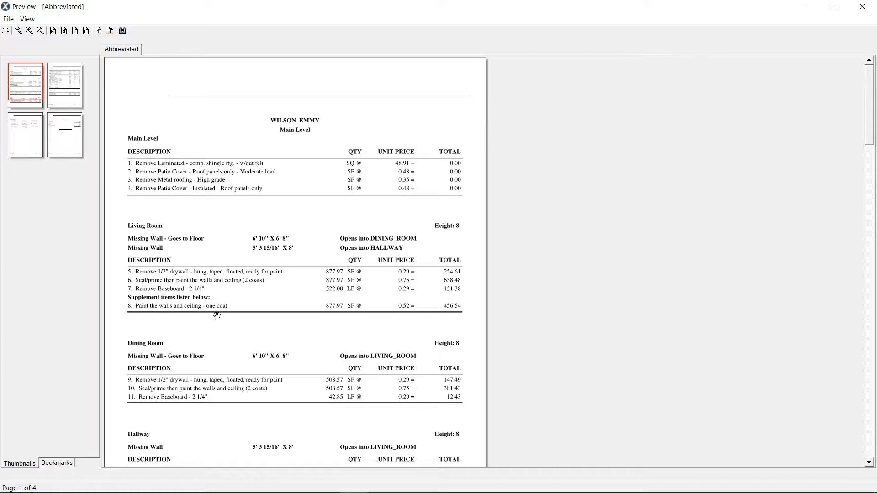
{"action": "mouse_move", "coordinate": [210, 318]}
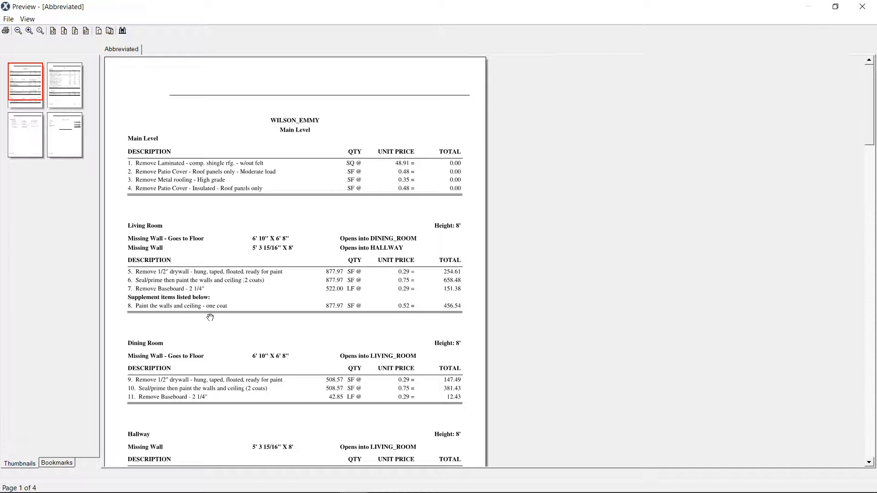
{"action": "mouse_move", "coordinate": [223, 300]}
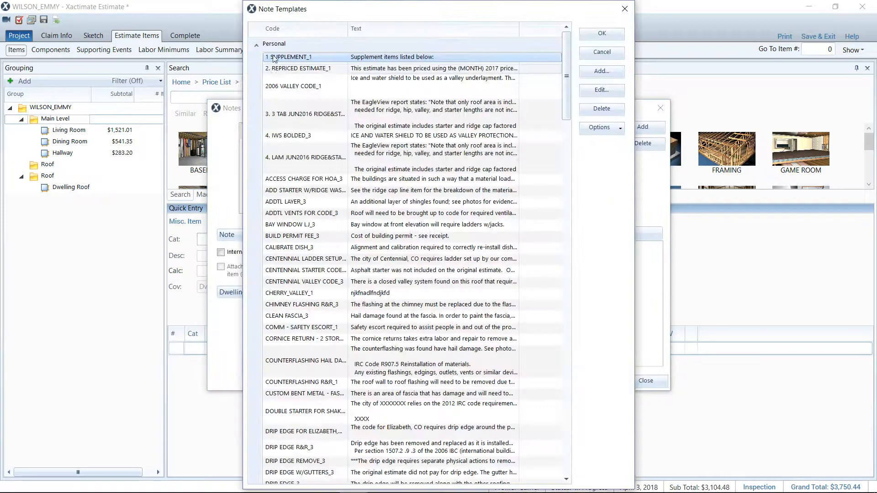
- Load the REPRICED ESTIMATE note and change its date to April 2018
{"action": "left_click", "coordinate": [600, 33]}
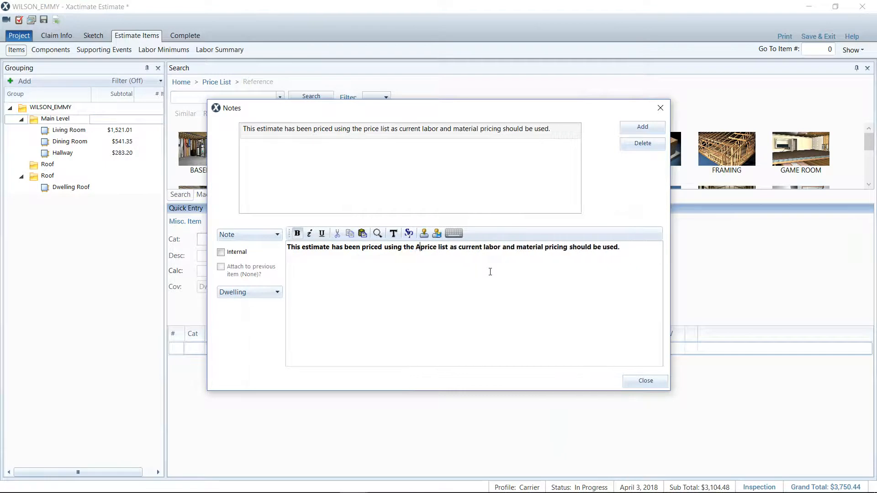
{"action": "type", "text": "pril 2018"}
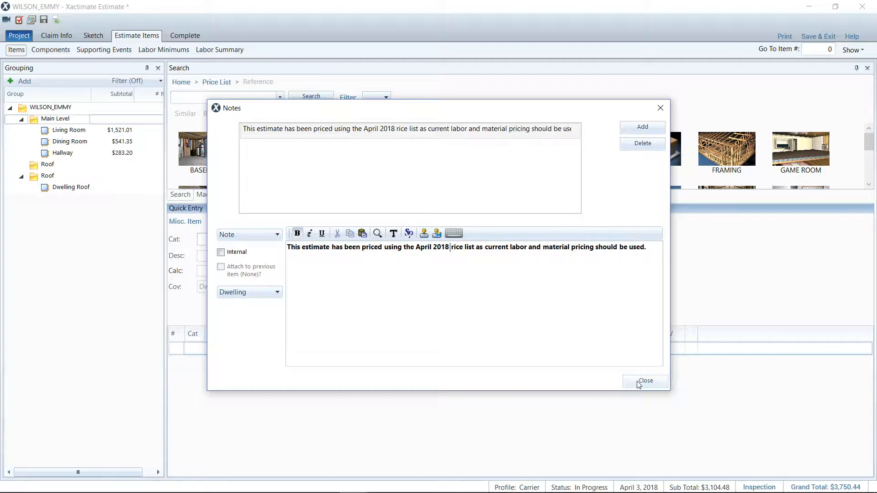
{"action": "left_click", "coordinate": [645, 381]}
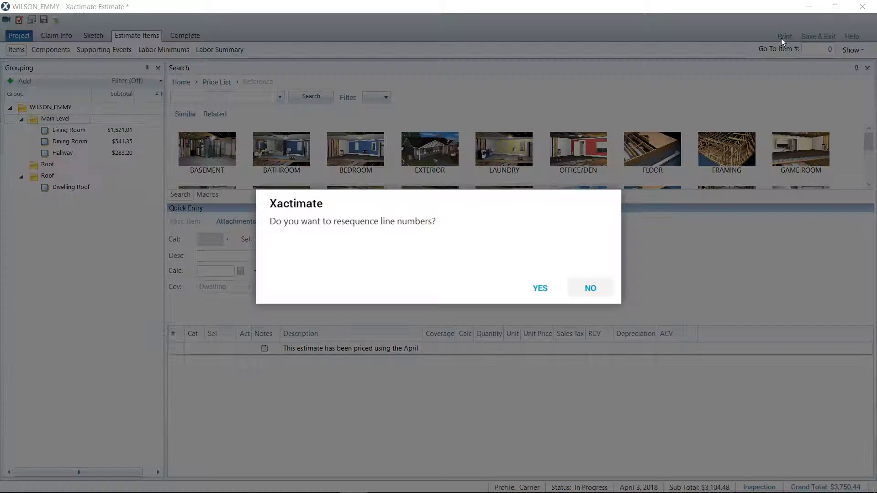
- Accept line renumbering and preview the Abbreviated report with the April 2018 note
{"action": "left_click", "coordinate": [590, 288]}
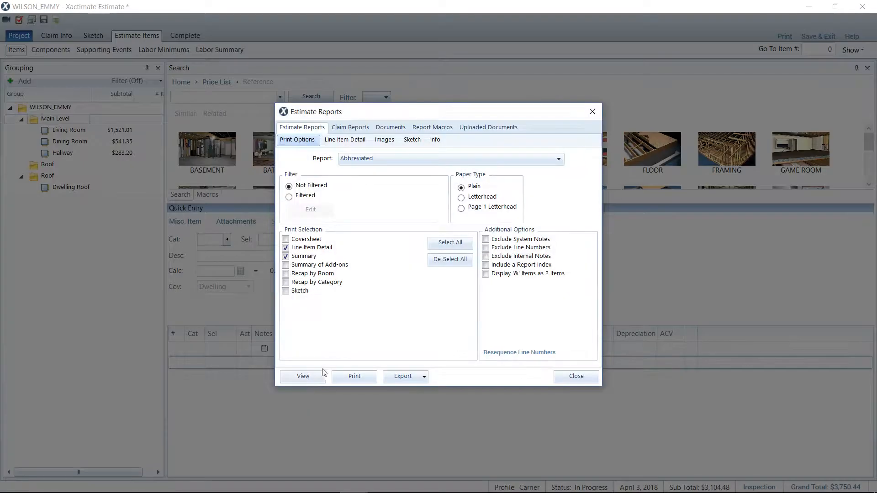
{"action": "left_click", "coordinate": [302, 376]}
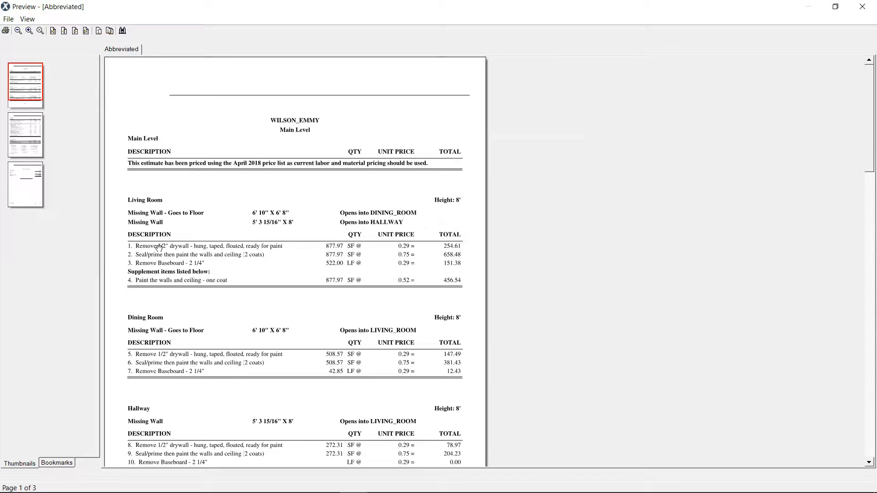
{"action": "mouse_move", "coordinate": [823, 5]}
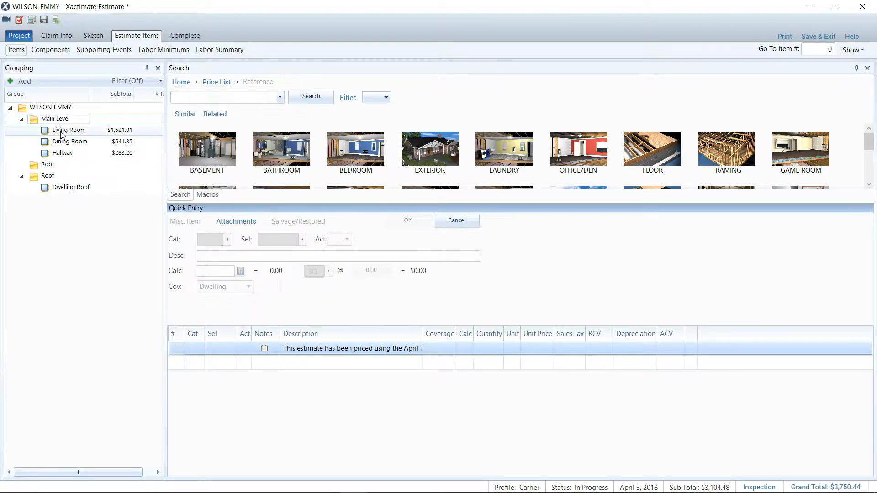
- Open Estimate Reports from the Living Room group and close Print Options without printing
{"action": "right_click", "coordinate": [352, 348]}
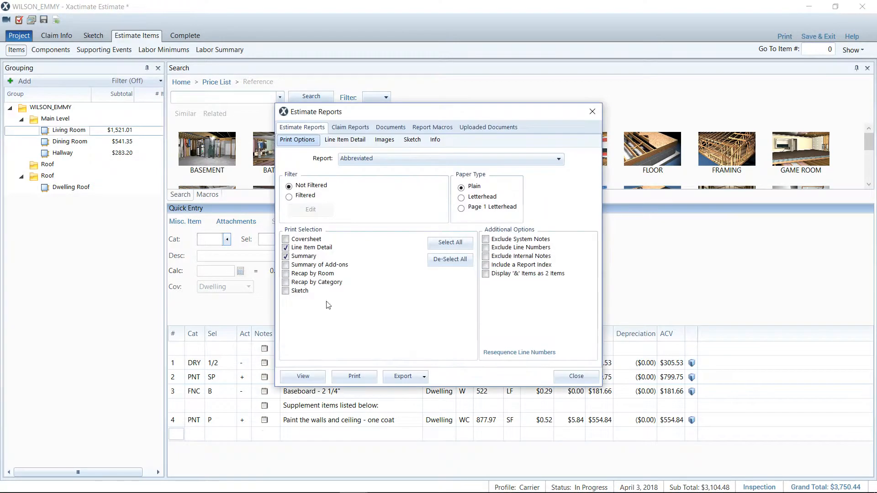
{"action": "left_click", "coordinate": [302, 376]}
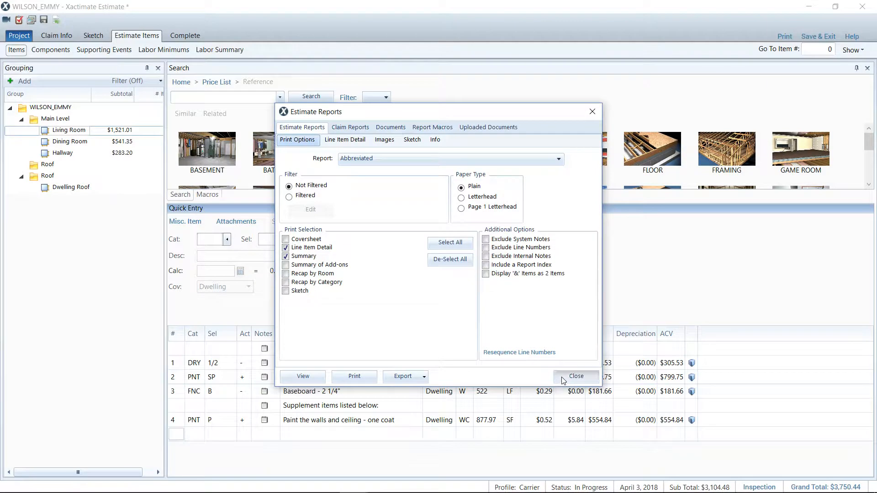
{"action": "left_click", "coordinate": [575, 376]}
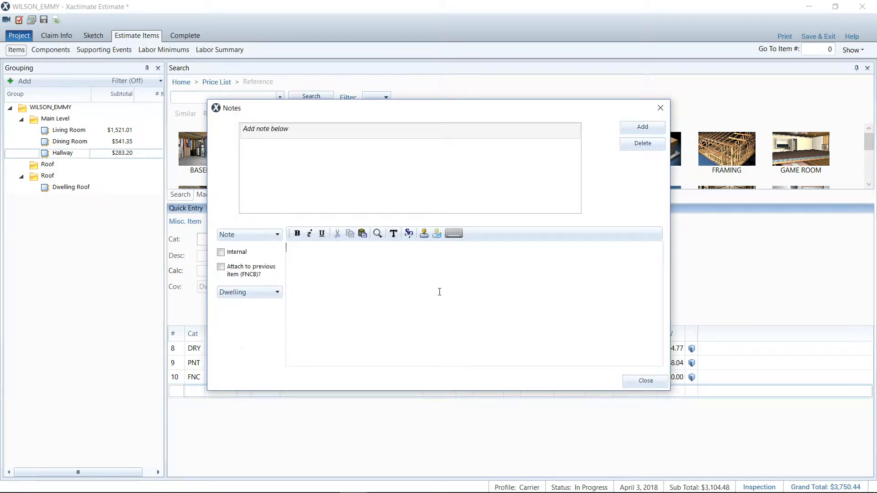
- Add '-CEILING-' and '-WALLS-' heading notes to the Hallway
{"action": "type", "text": "-CEILING"}
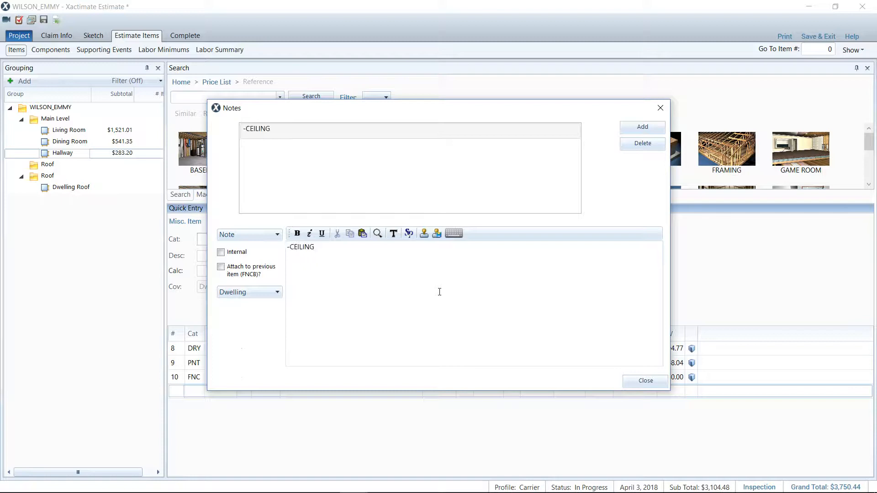
{"action": "left_click", "coordinate": [645, 380]}
{"action": "type", "text": "-W"}
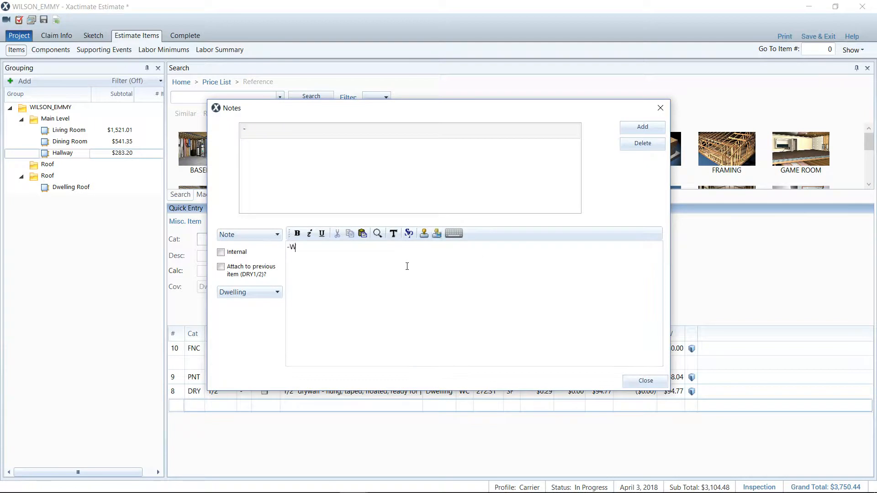
{"action": "type", "text": "ALLS"}
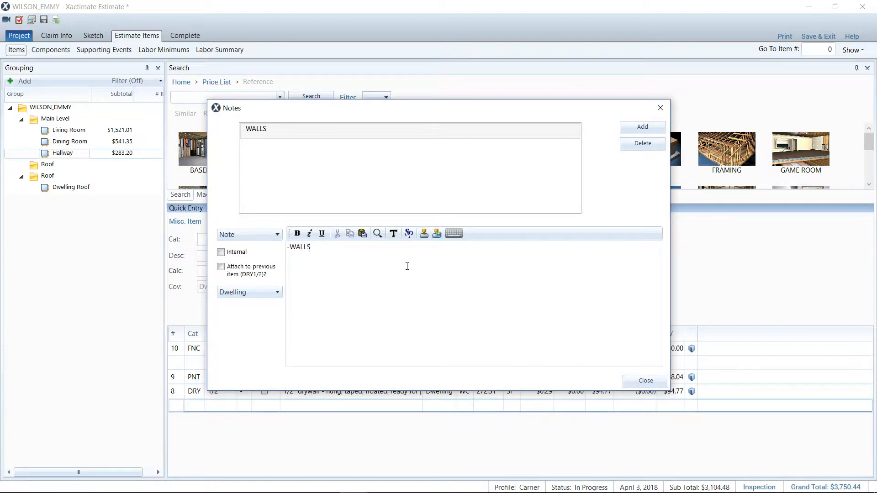
{"action": "left_click", "coordinate": [645, 381]}
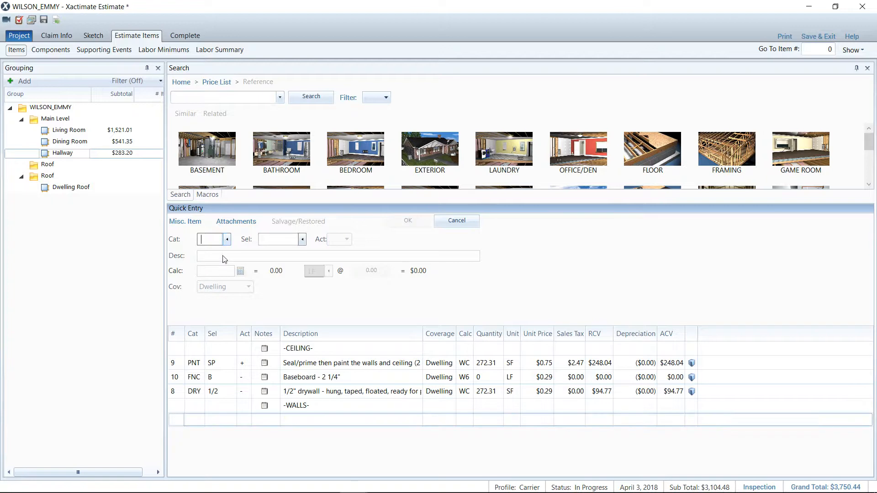
- Add PNT P one-coat wall paint under -WALLS- in the Hallway, bringing the total to $3,887.24
{"action": "type", "text": "PNT"}
{"action": "left_click", "coordinate": [221, 270]}
{"action": "type", "text": "W"}
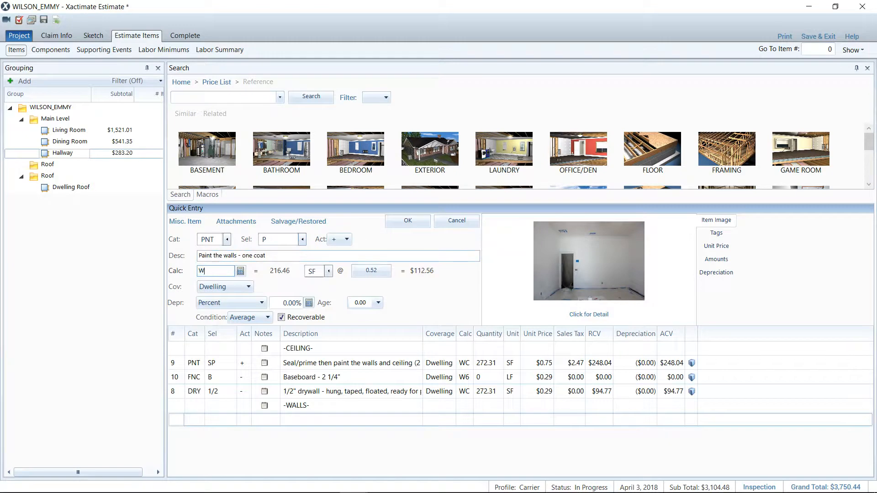
{"action": "left_click", "coordinate": [407, 219]}
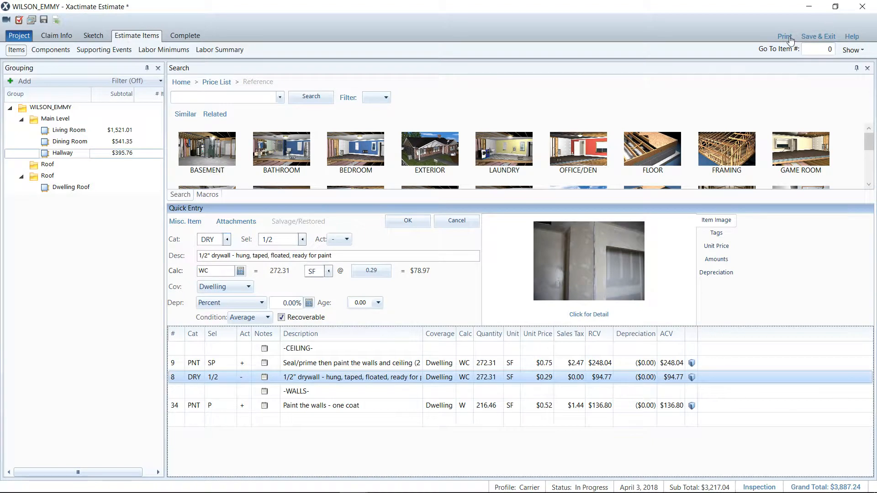
{"action": "left_click", "coordinate": [281, 317]}
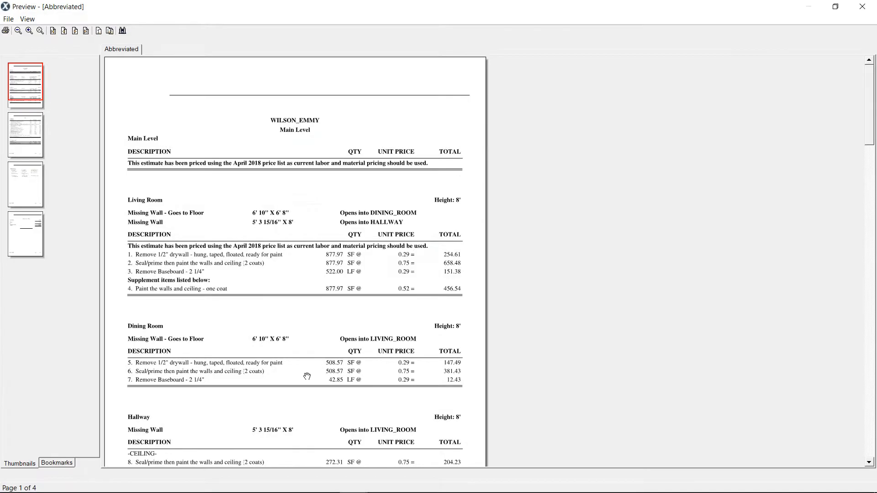
- Scroll the Abbreviated report preview to check the Hallway's -CEILING- heading
{"action": "scroll", "scroll_direction": "down", "scroll_amount": 3}
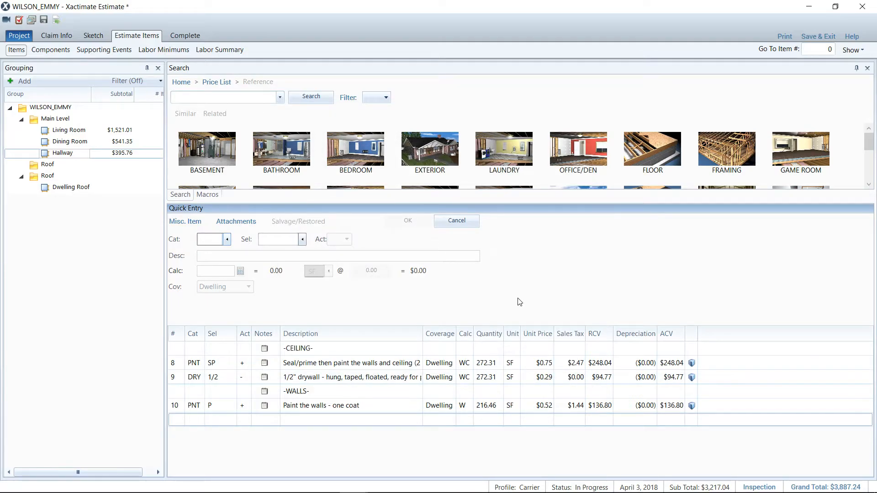
{"action": "left_click", "coordinate": [209, 239]}
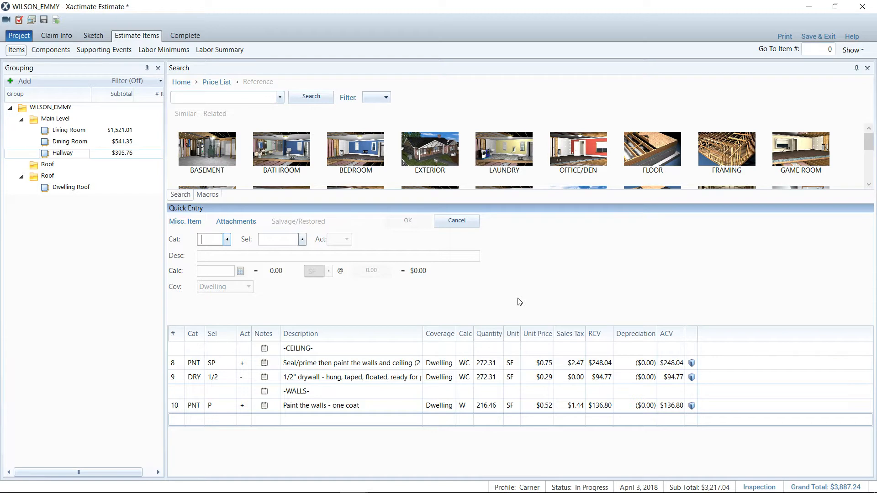
{"action": "mouse_move", "coordinate": [515, 301]}
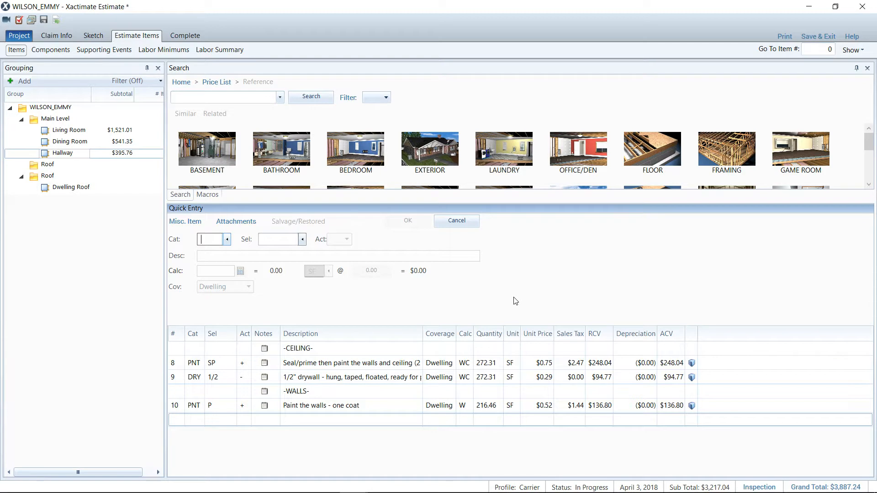
{"action": "mouse_move", "coordinate": [513, 307]}
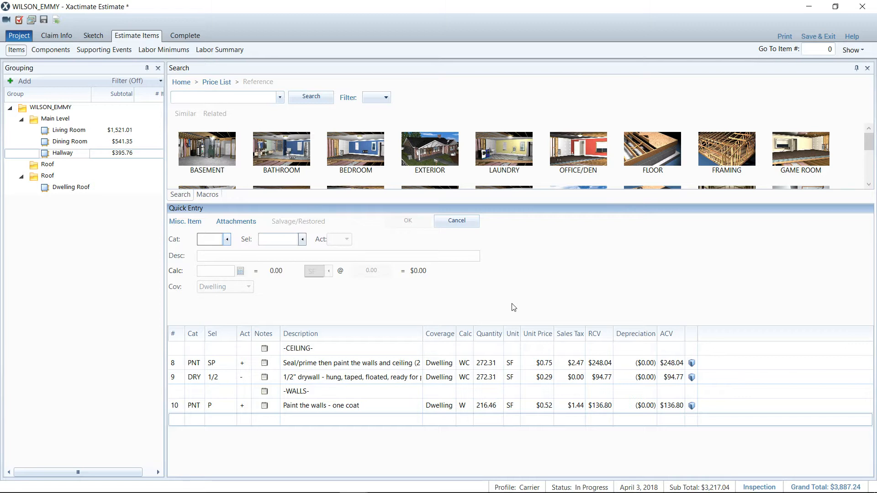
{"action": "left_click", "coordinate": [210, 239]}
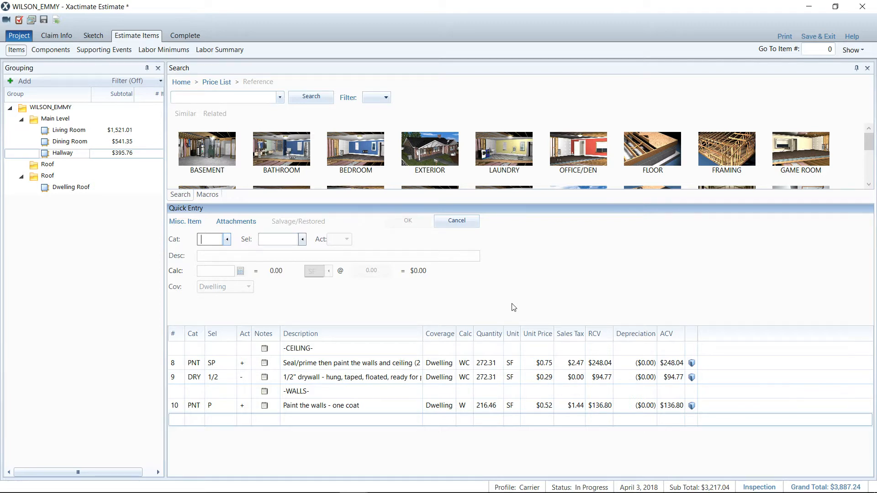